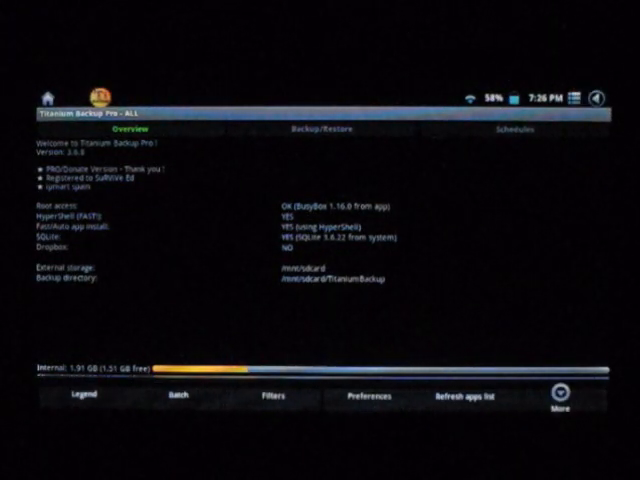
Step: Bring up Titanium Backup's preferences and scroll to the backup folder options
click(368, 398)
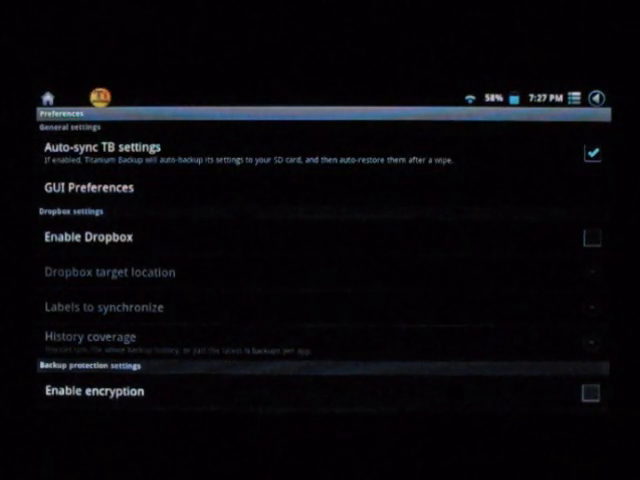
scroll(down, 3)
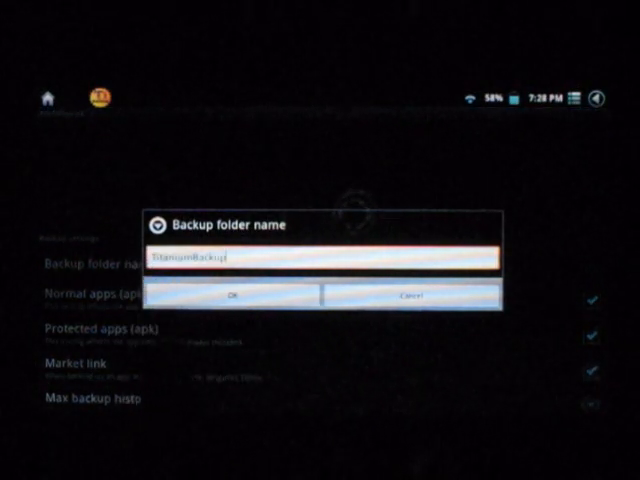
Step: Set the backup folder name to /sdcard/TitaniumBackup and confirm it
click(320, 256)
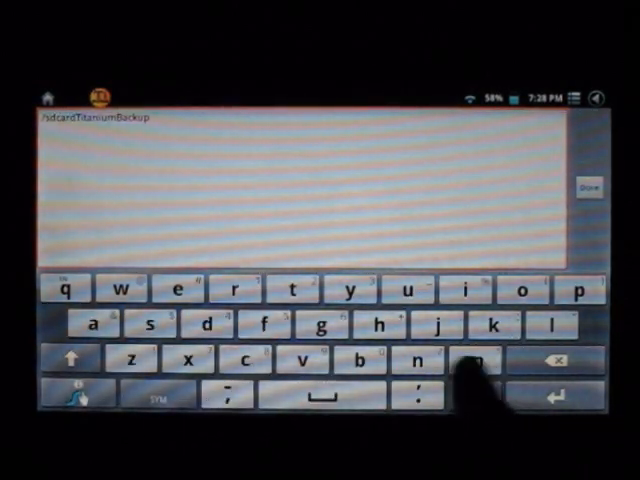
click(478, 360)
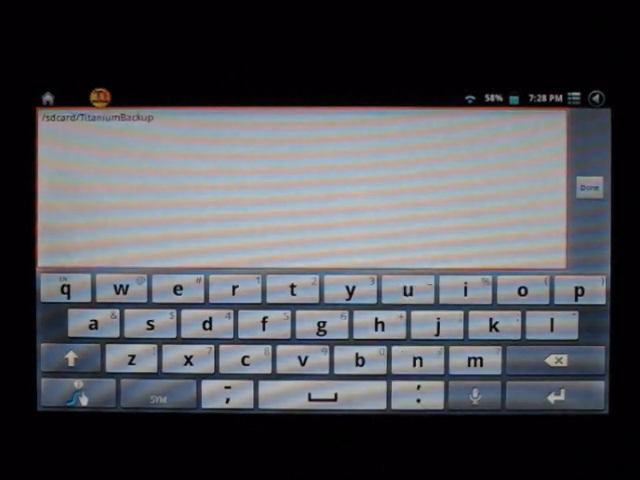
click(588, 188)
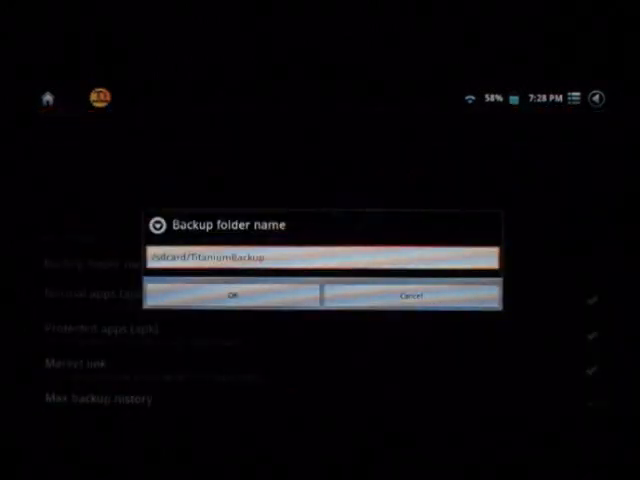
click(236, 296)
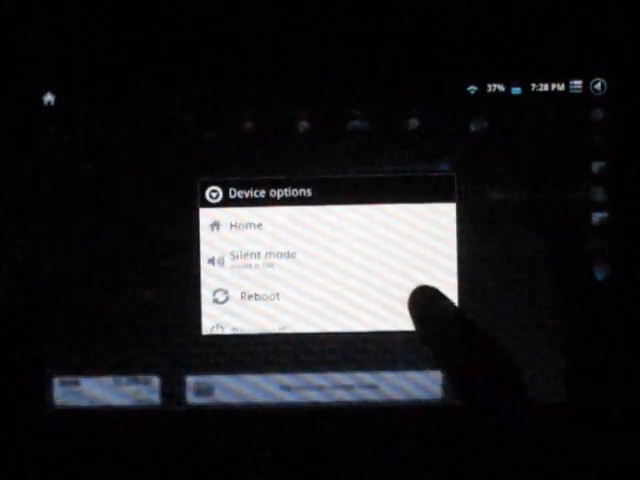
Step: Reboot the tablet from the Device options dialog so it comes up in recovery
click(260, 298)
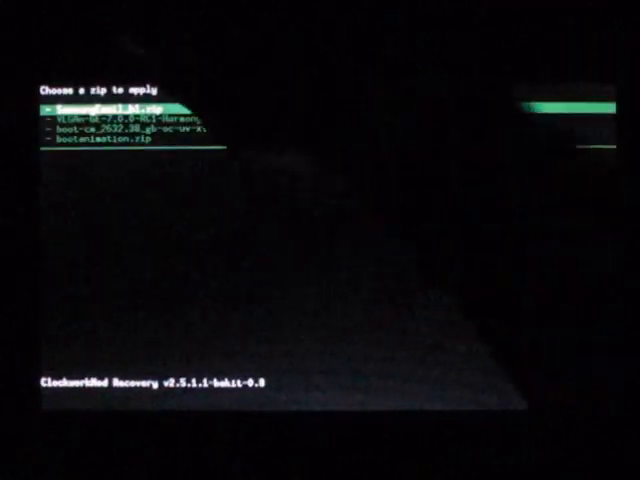
Step: Highlight the VEGAn ROM zip in 'Choose a zip to apply' and select it to install
key(Down)
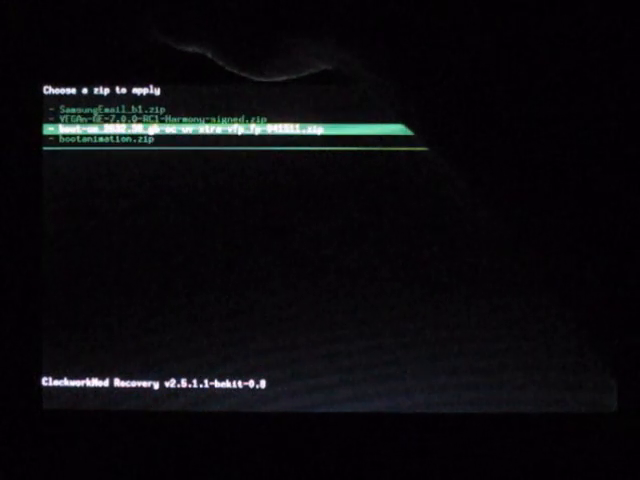
key(enter)
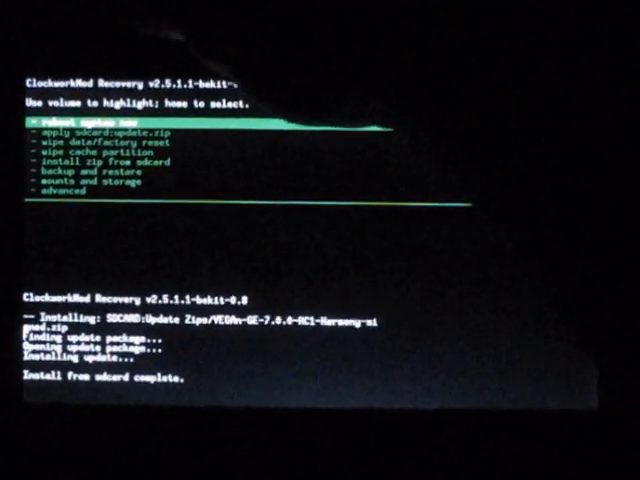
Step: Choose 'reboot system now' to boot into the newly flashed ROM
key(down)
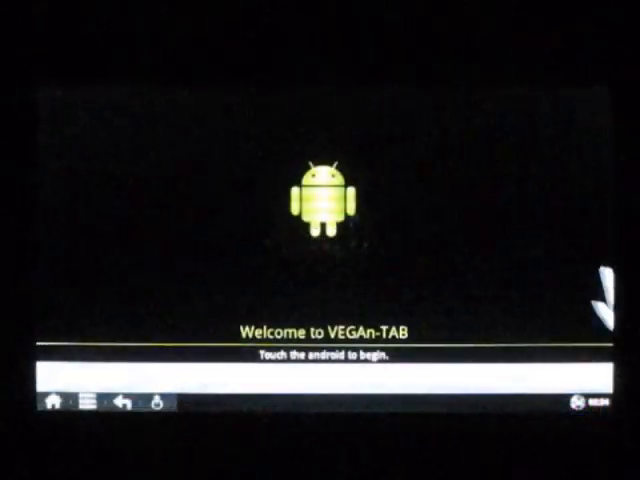
Step: Touch the android on the 'Welcome to VEGAn-TAB' screen to begin setup
click(320, 210)
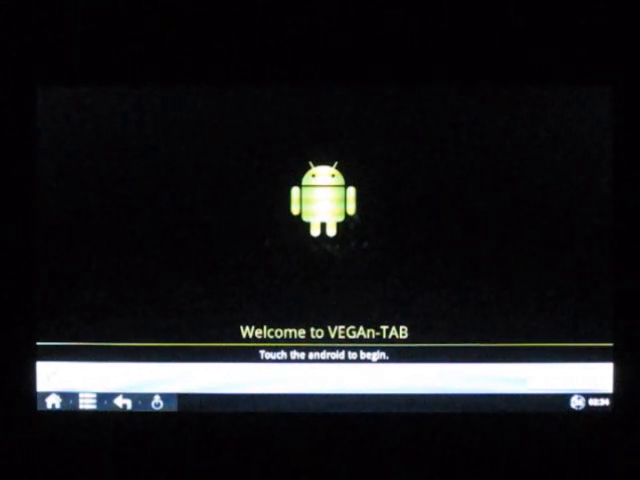
click(320, 200)
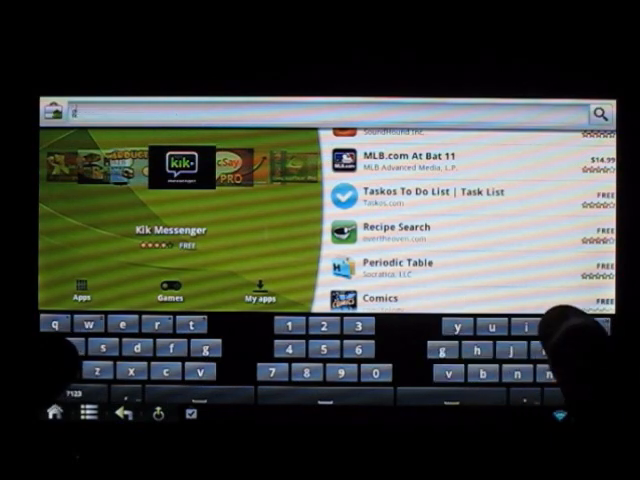
Step: Search the Market for google, install Google Voice accepting permissions, then search for gmail
text(google)
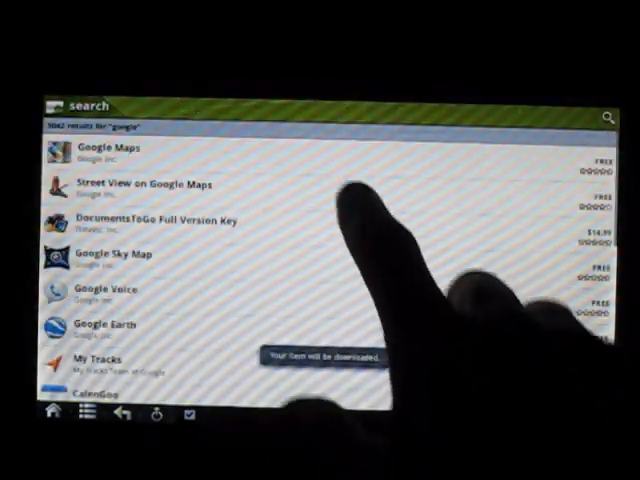
click(146, 184)
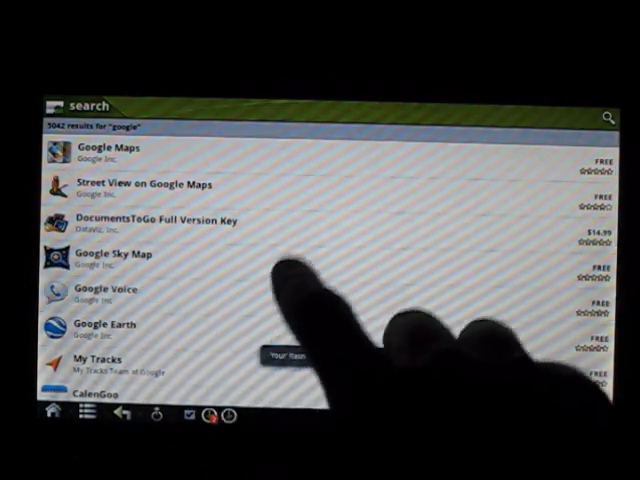
click(104, 292)
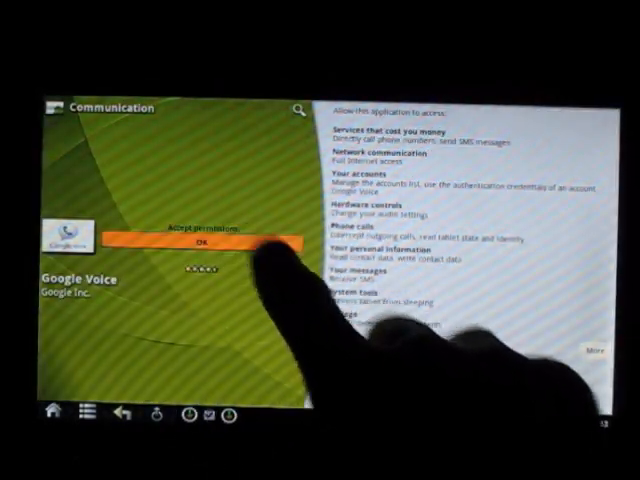
click(196, 244)
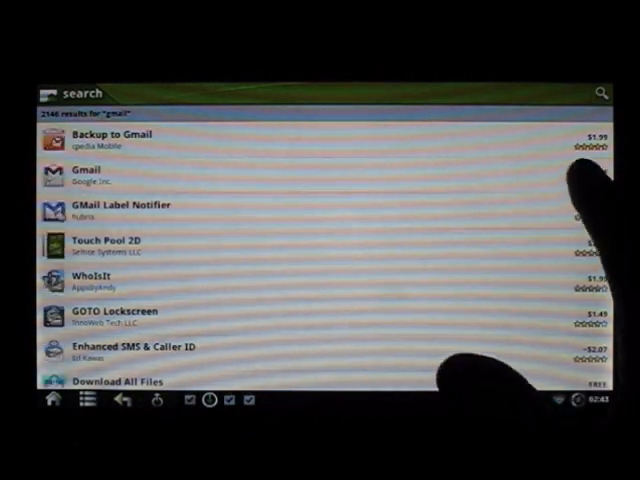
click(88, 176)
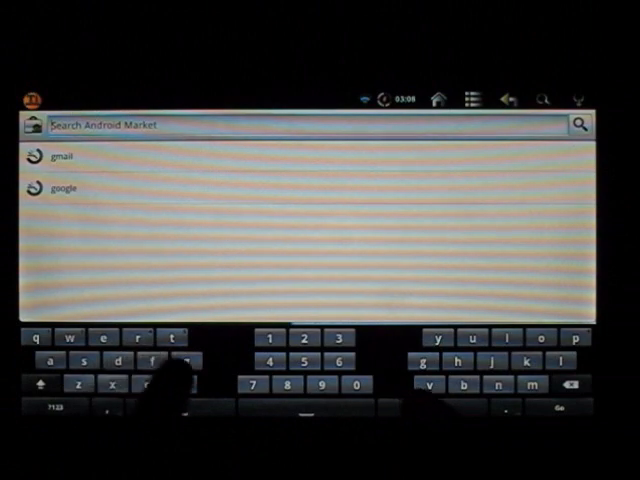
Step: Search the Market for flash and start installing the free Flash Player 10.2
click(152, 360)
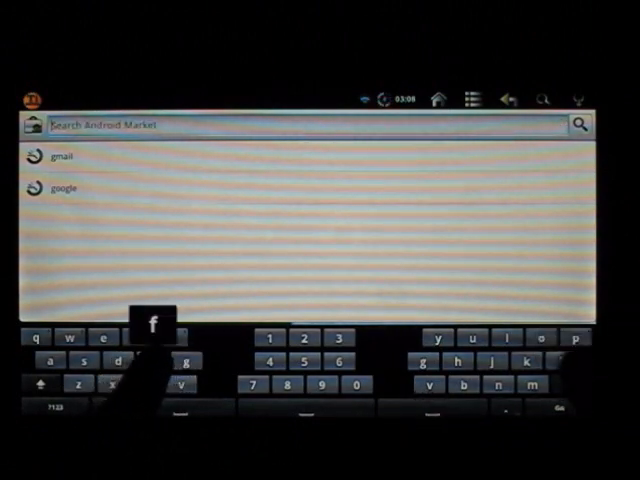
text(flash)
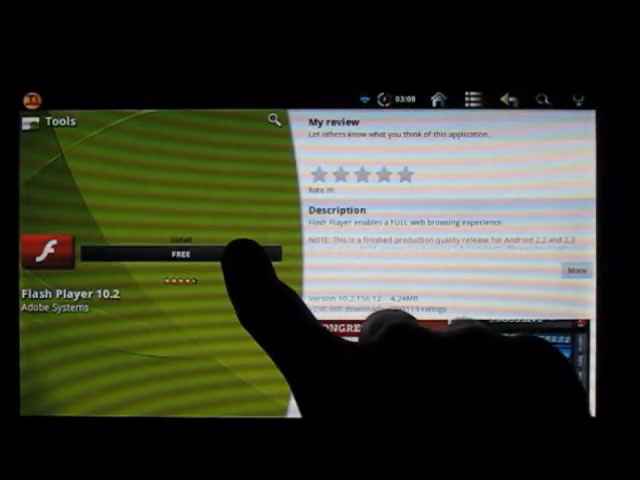
click(170, 256)
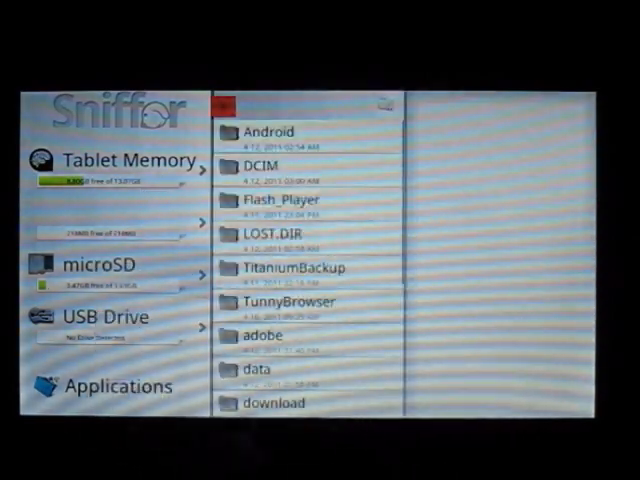
Step: Find the Titanium Backup .apk in Tablet Memory and confirm installing it
scroll(down, 3)
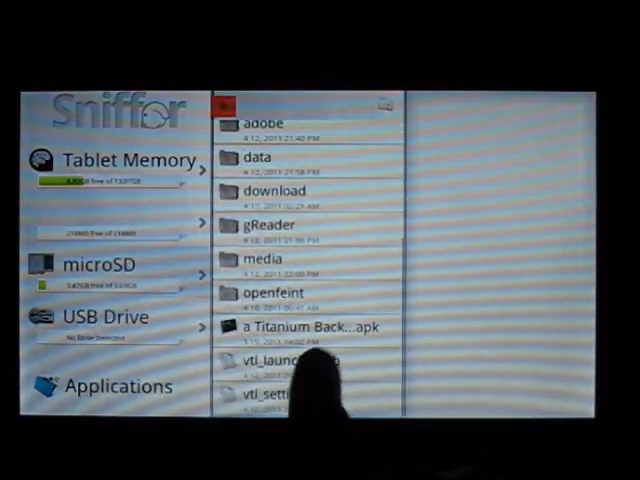
click(304, 328)
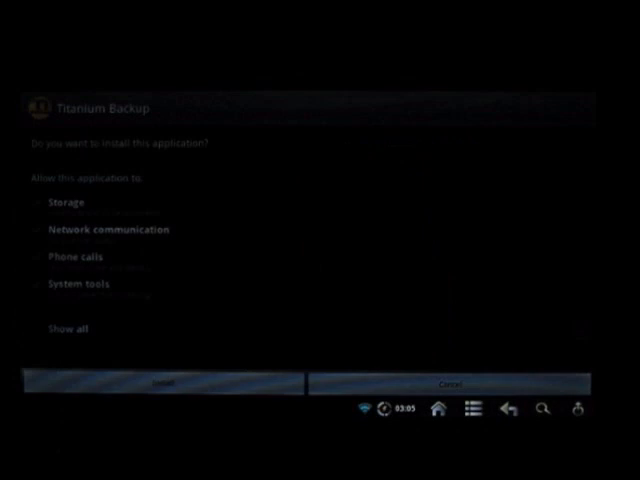
click(158, 384)
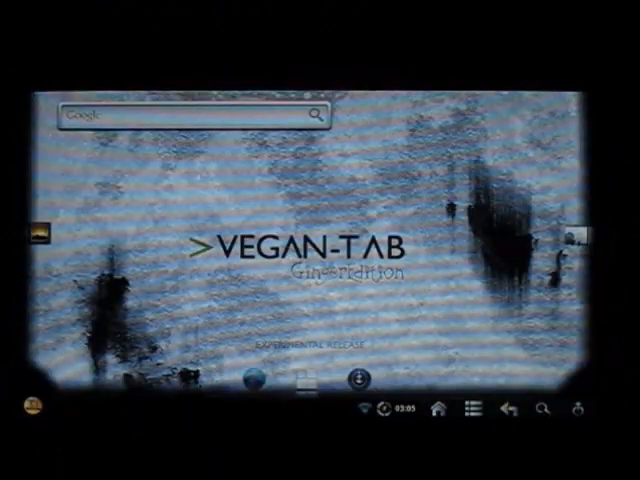
Step: Launch Titanium Backup from home and scroll its batch list of restorable apps
click(304, 380)
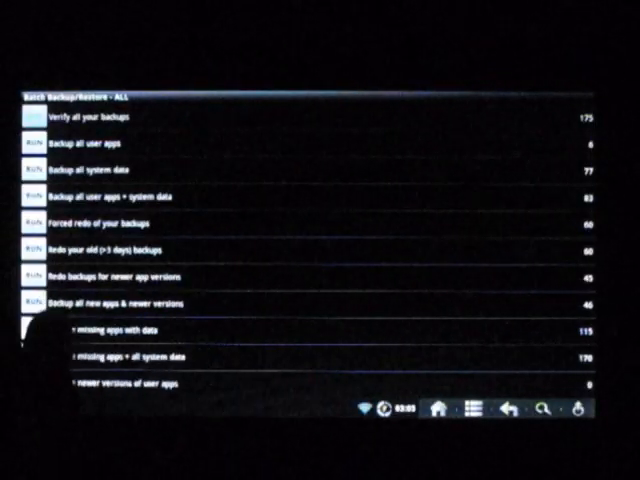
scroll(down, 3)
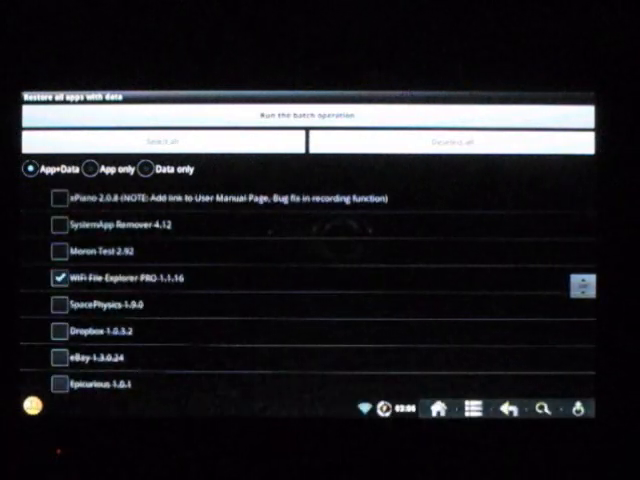
scroll(down, 3)
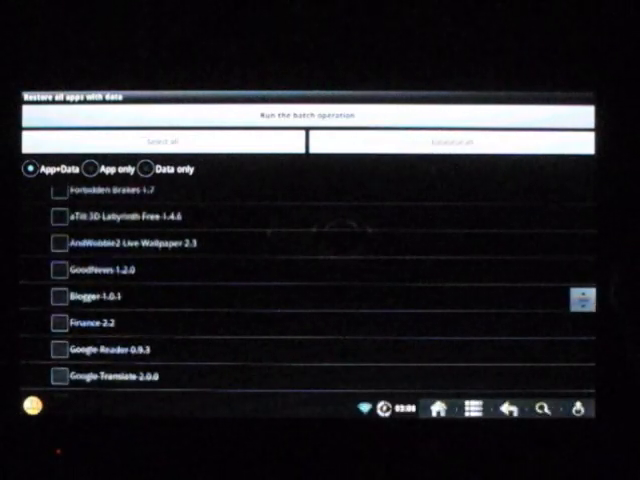